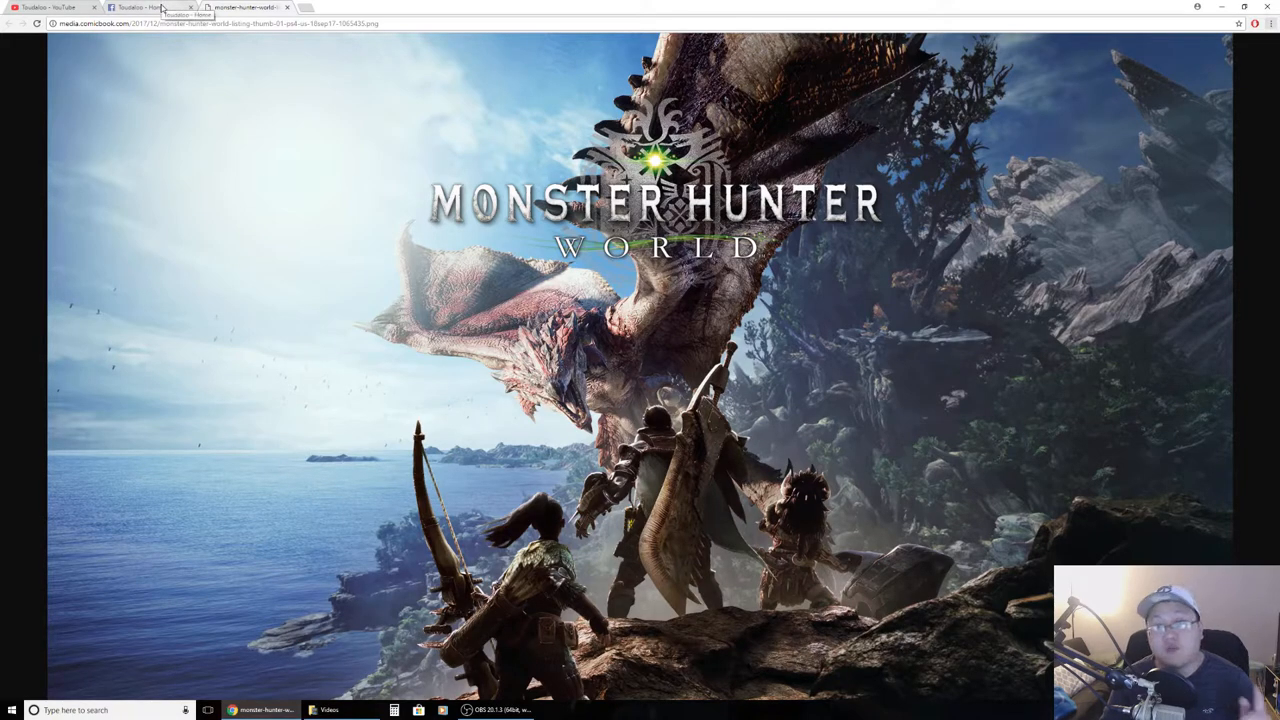
Step: Browse the Facebook Monster Hunter World giveaway post and its comments
click(150, 8)
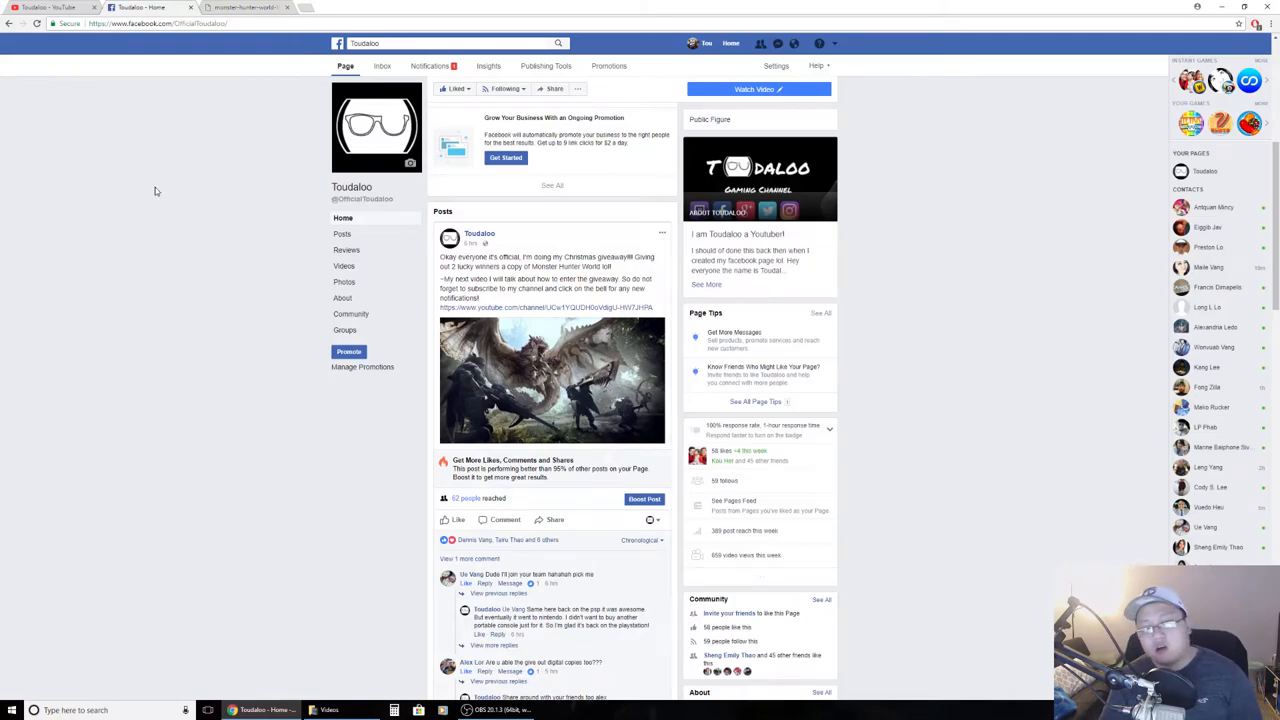
scroll(down, 3)
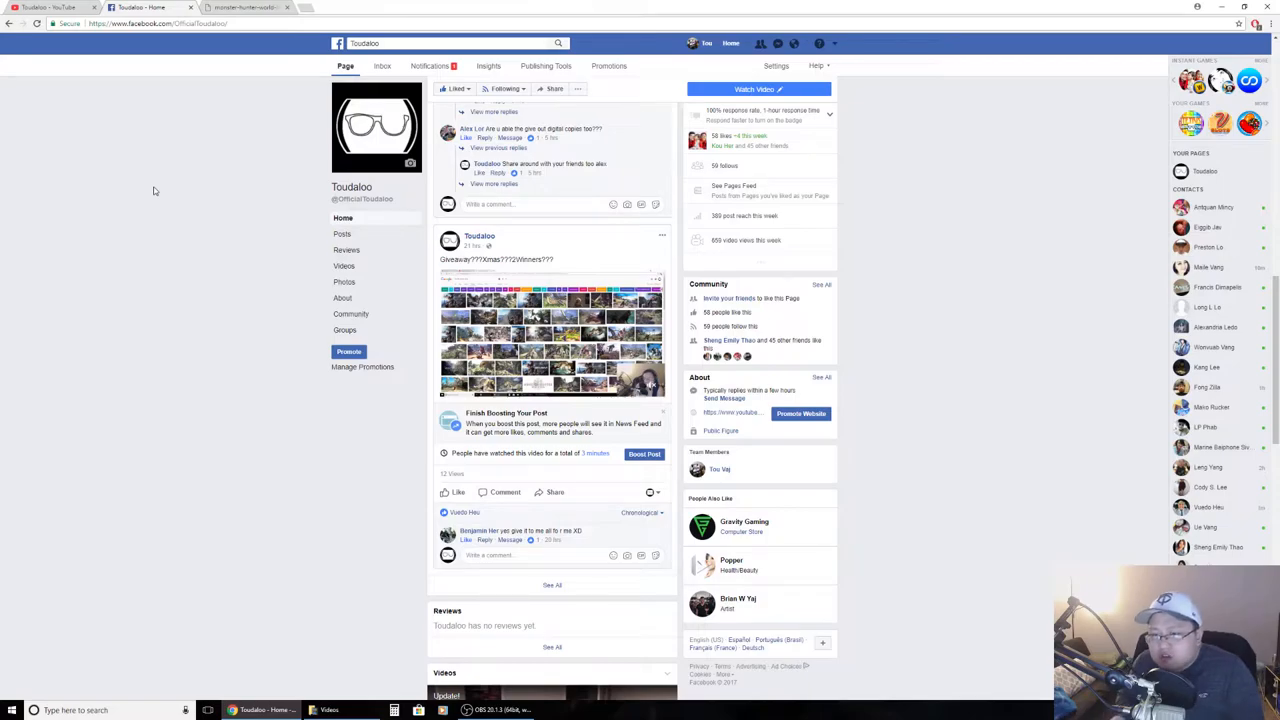
scroll(up, 3)
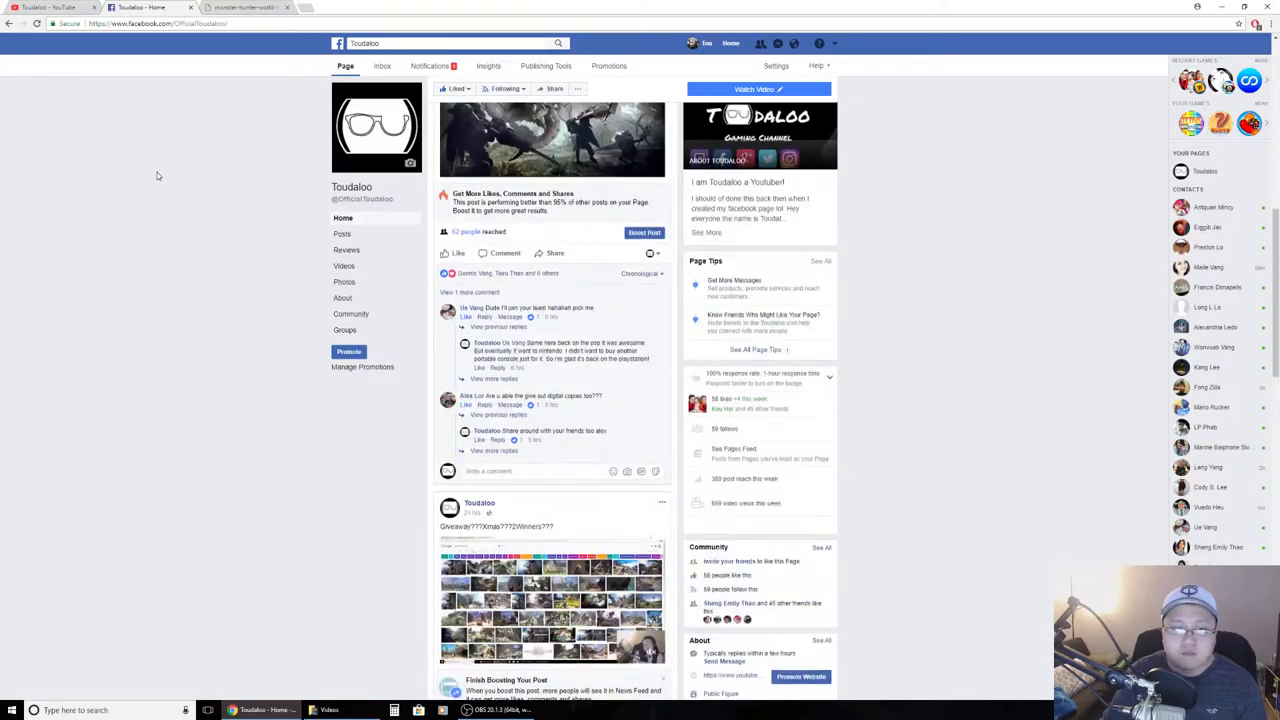
scroll(up, 3)
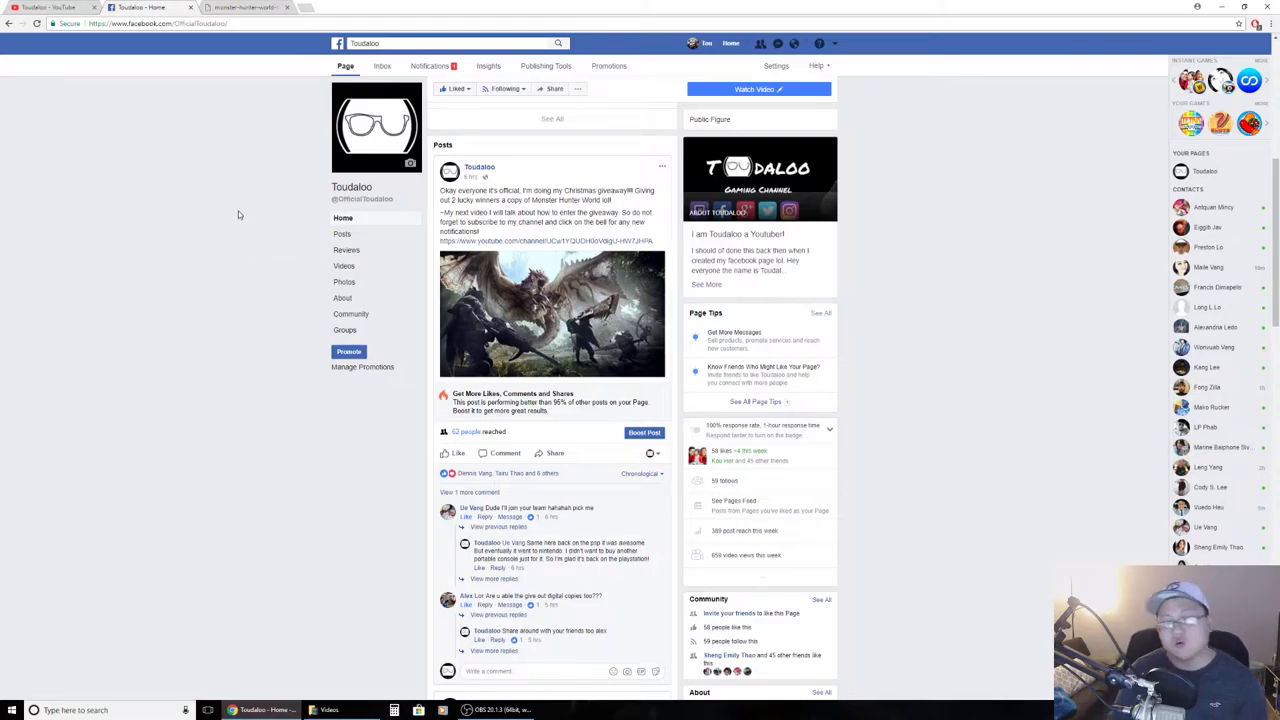
mouse_move(176, 122)
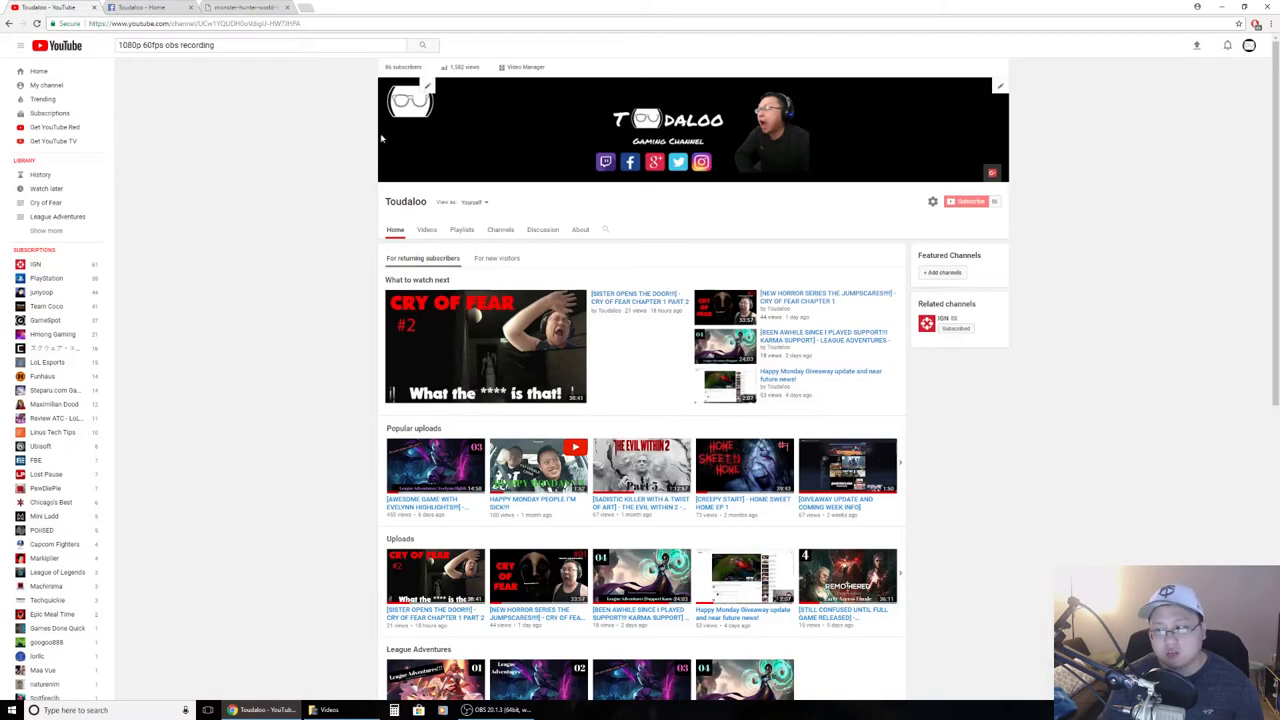
scroll(down, 3)
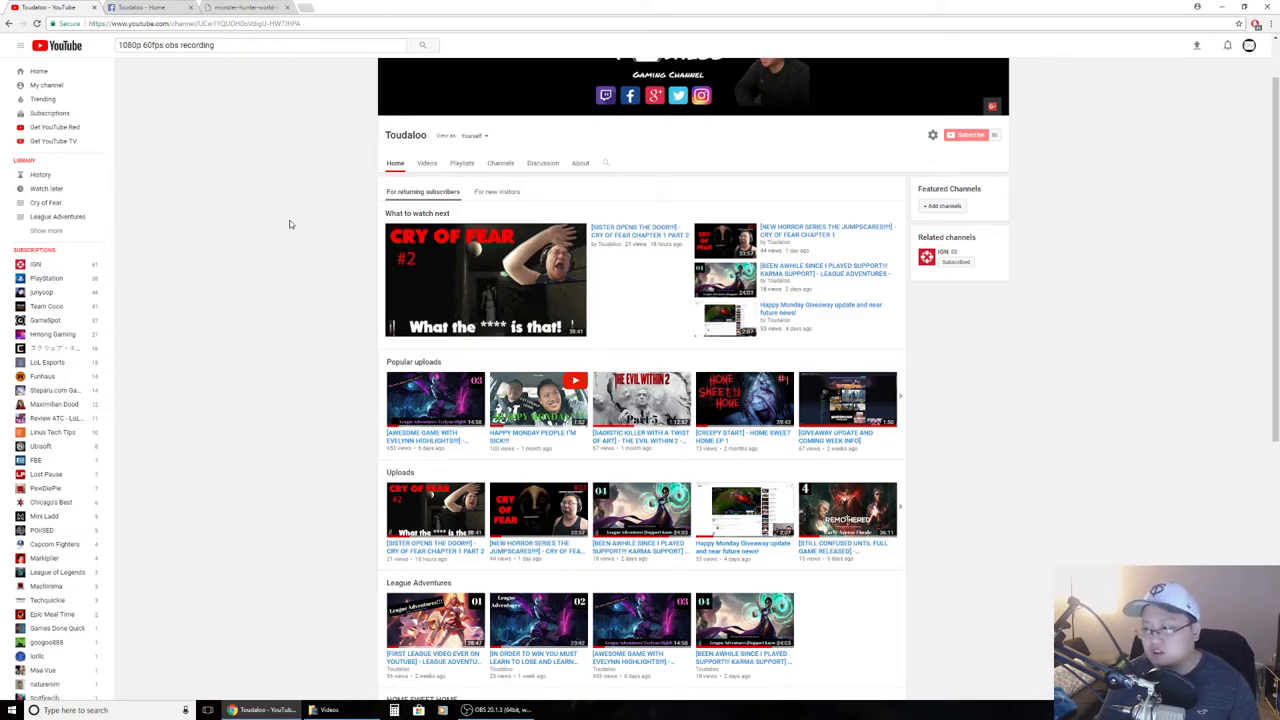
mouse_move(640, 198)
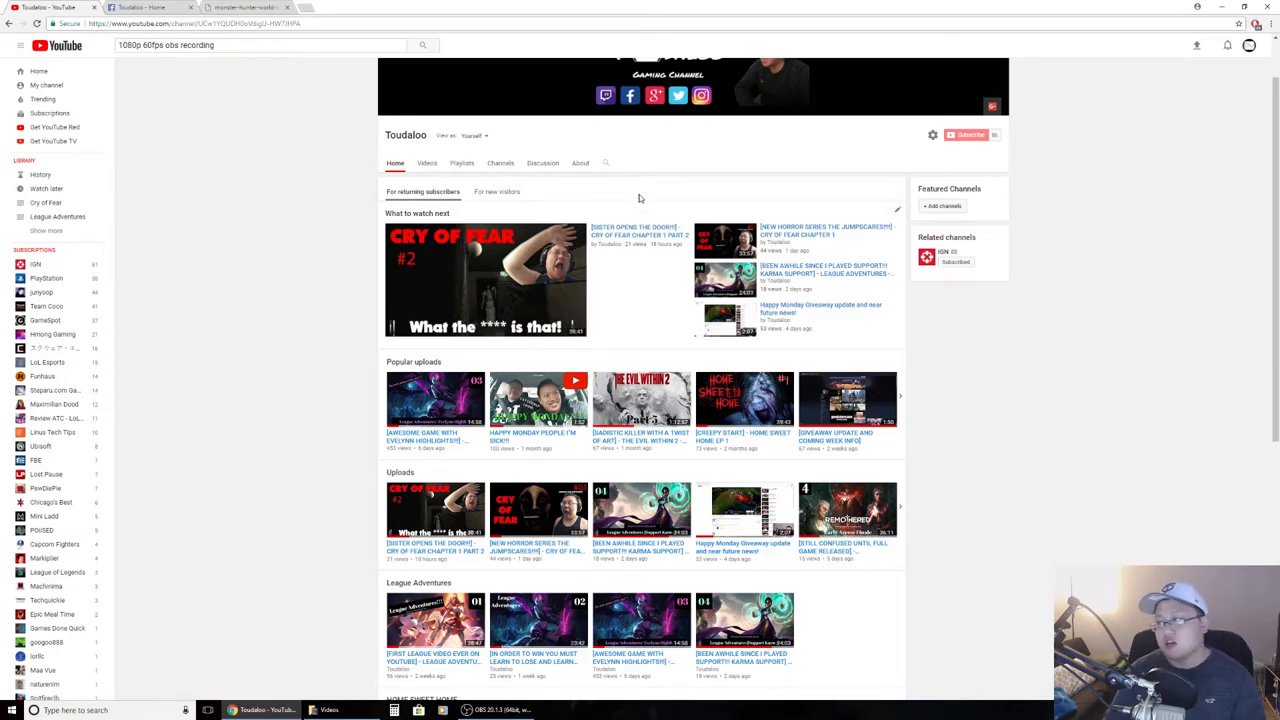
mouse_move(968, 146)
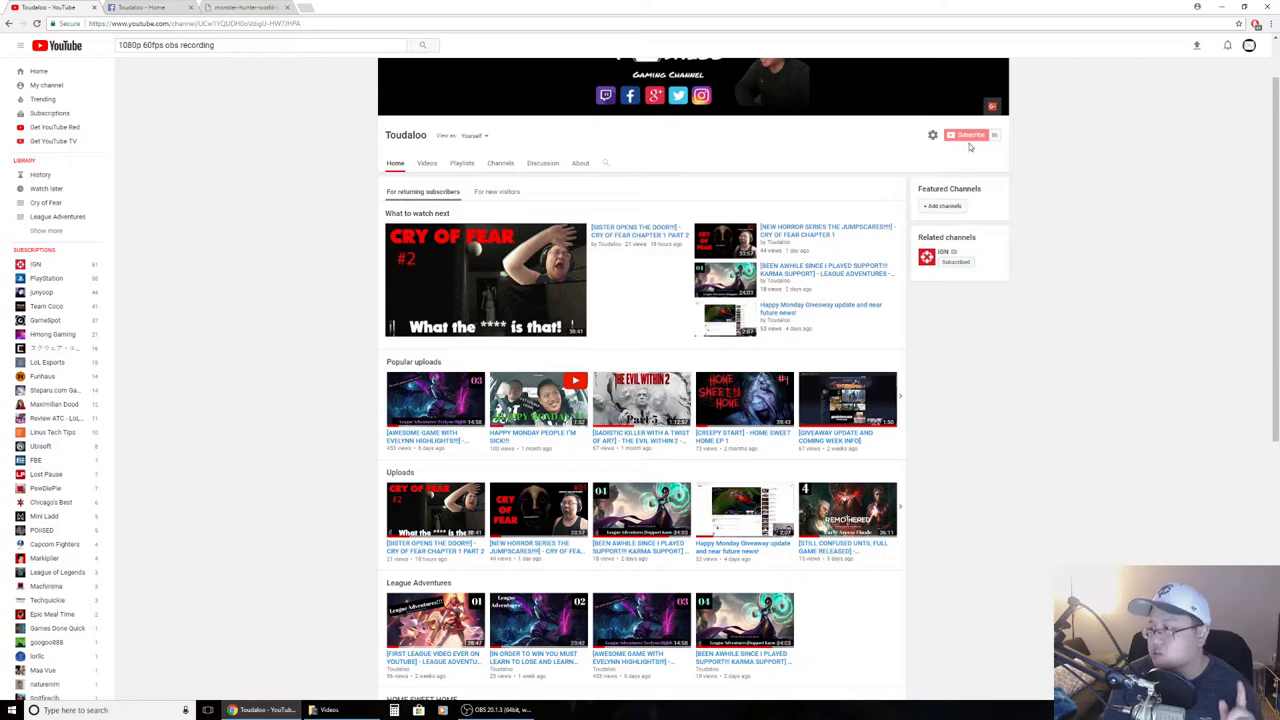
mouse_move(970, 136)
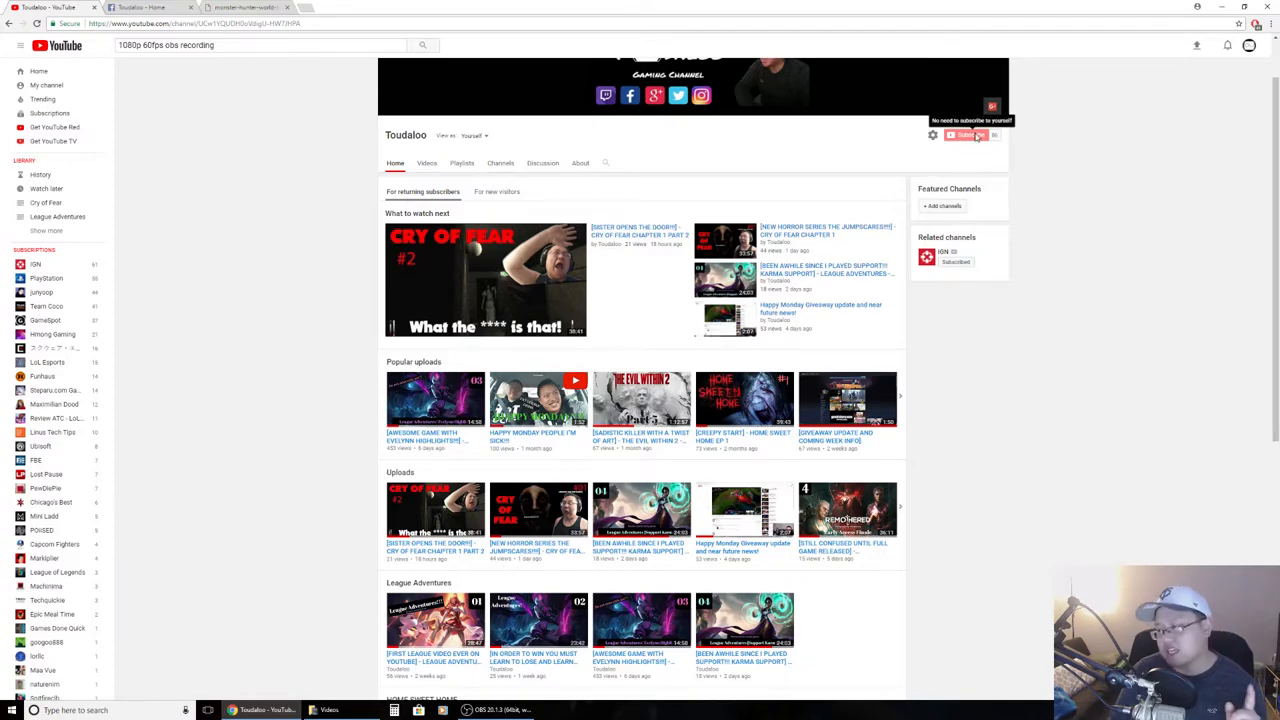
mouse_move(1022, 146)
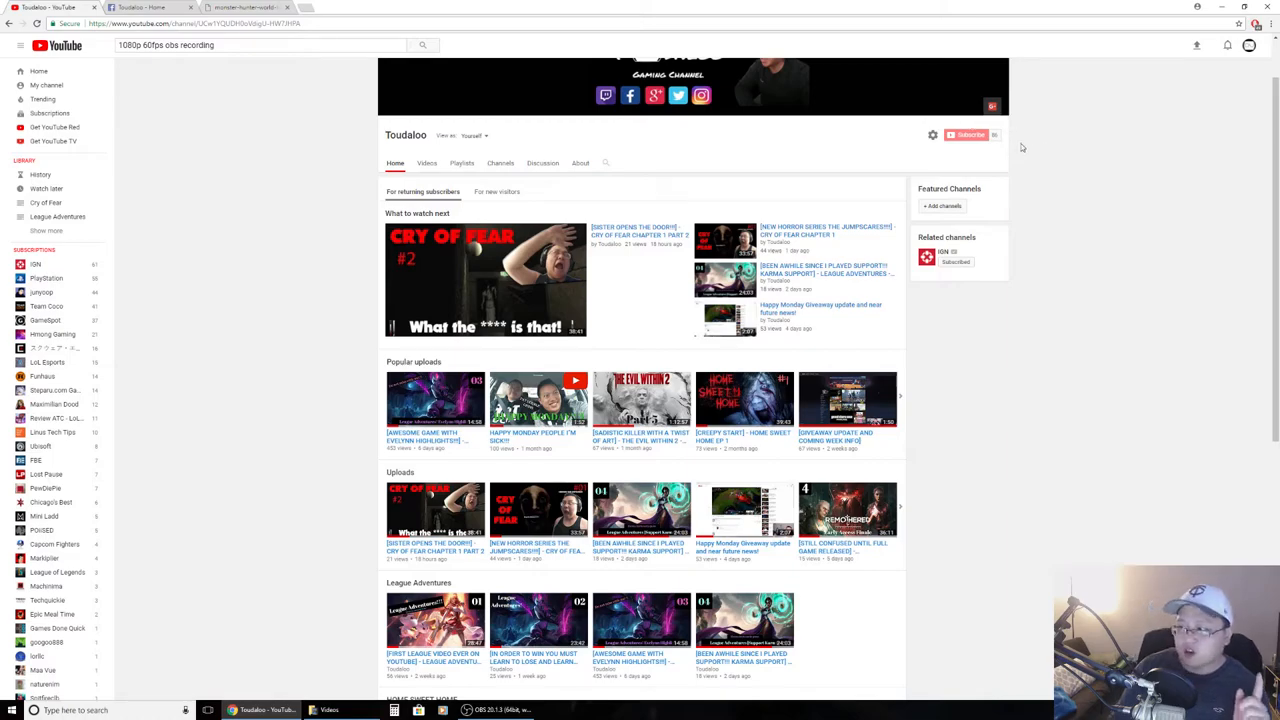
mouse_move(996, 146)
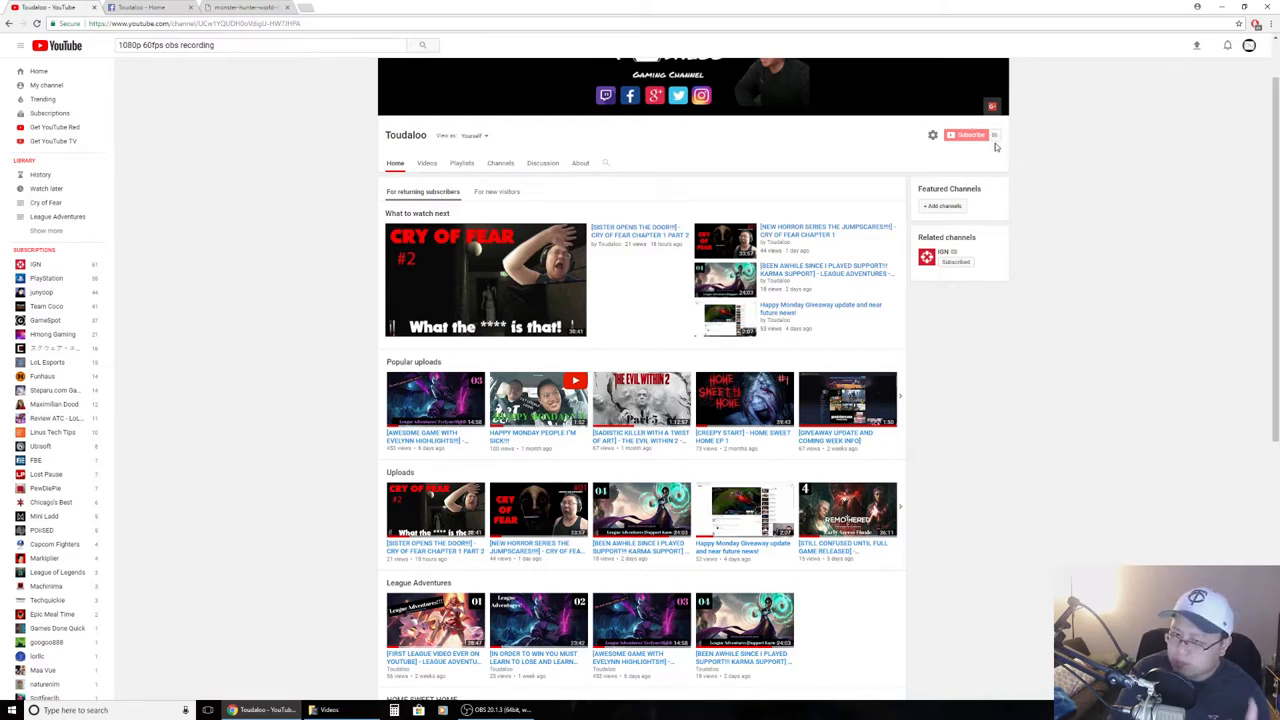